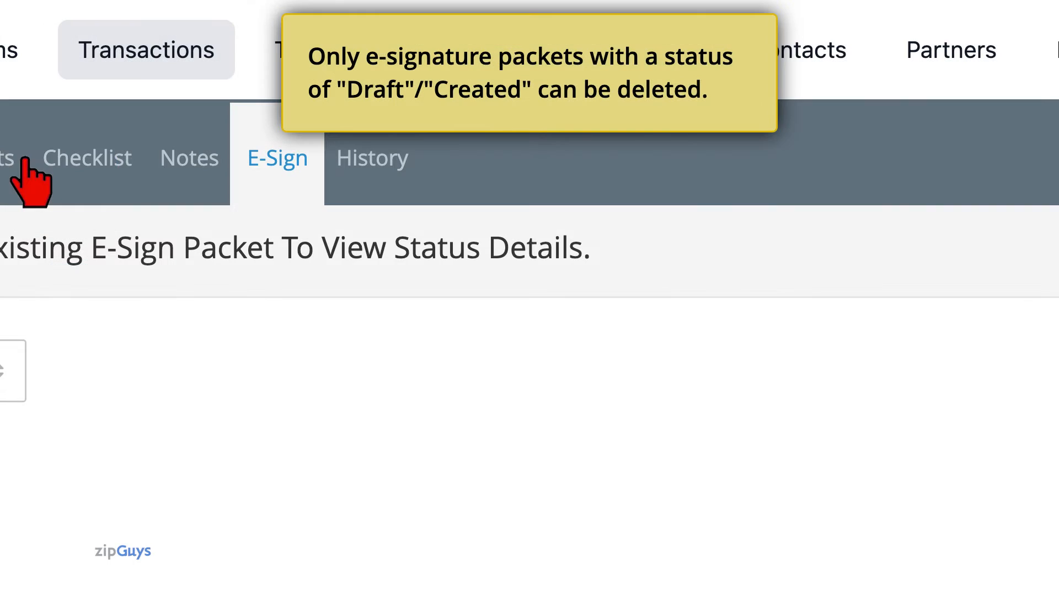
{"action": "mouse_move", "coordinate": [455, 131]}
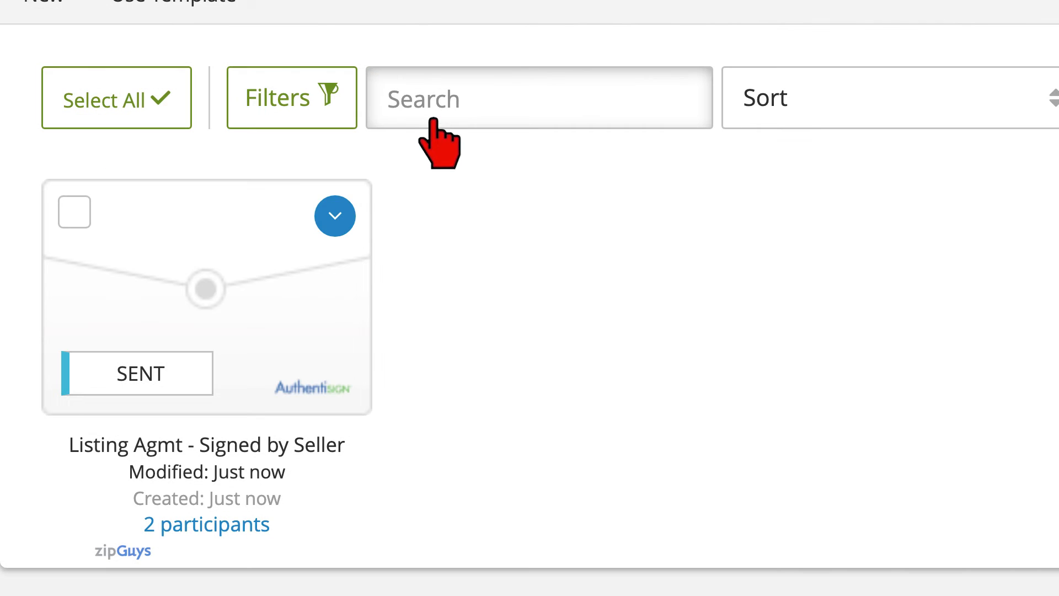
Step: Reset the sent Listing Agmt - Signed by Seller packet, confirming the Reset Signing prompt
{"action": "left_click", "coordinate": [333, 216]}
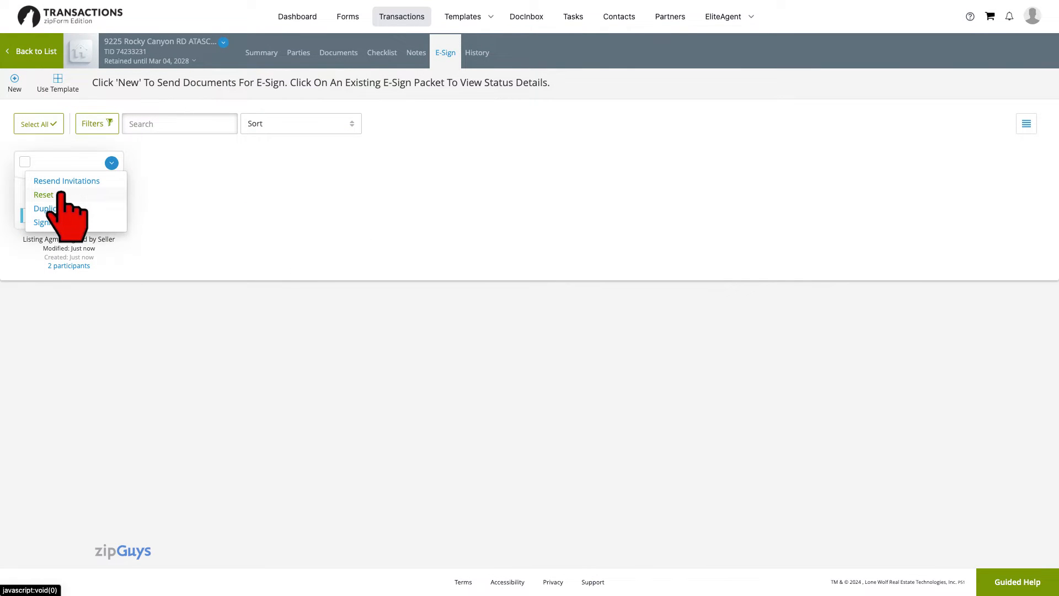
{"action": "left_click", "coordinate": [43, 194]}
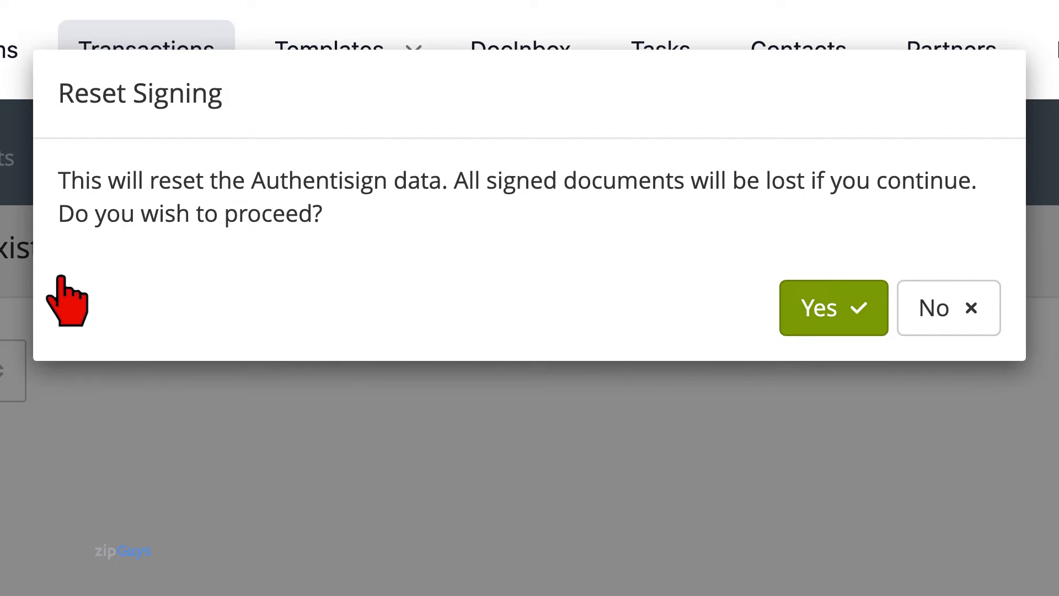
{"action": "left_click", "coordinate": [833, 307]}
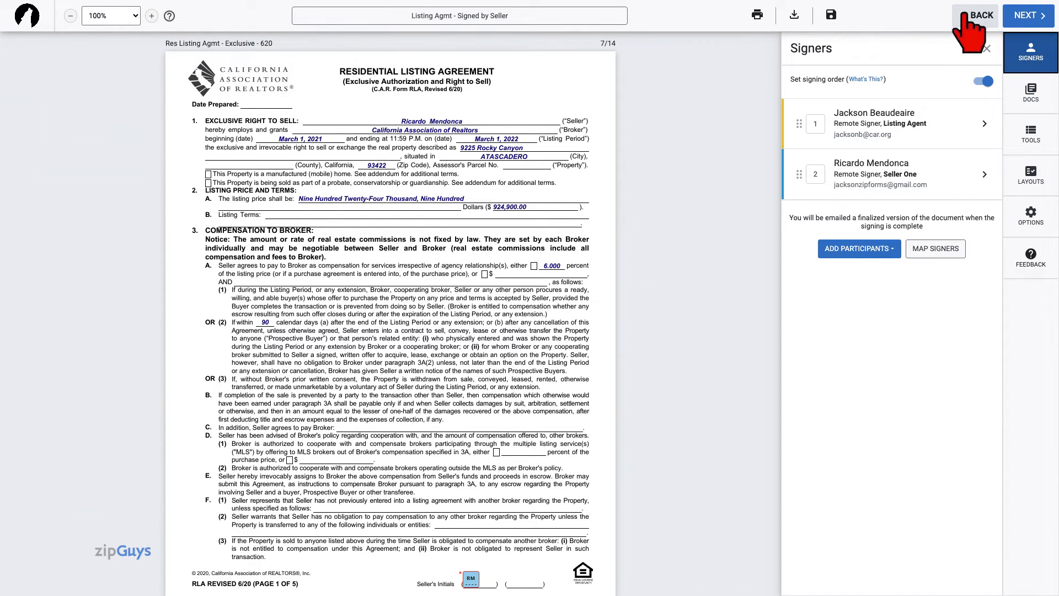
Step: Leave the Authentisign signing editor via BACK, choosing Don't Save
{"action": "left_click", "coordinate": [978, 15]}
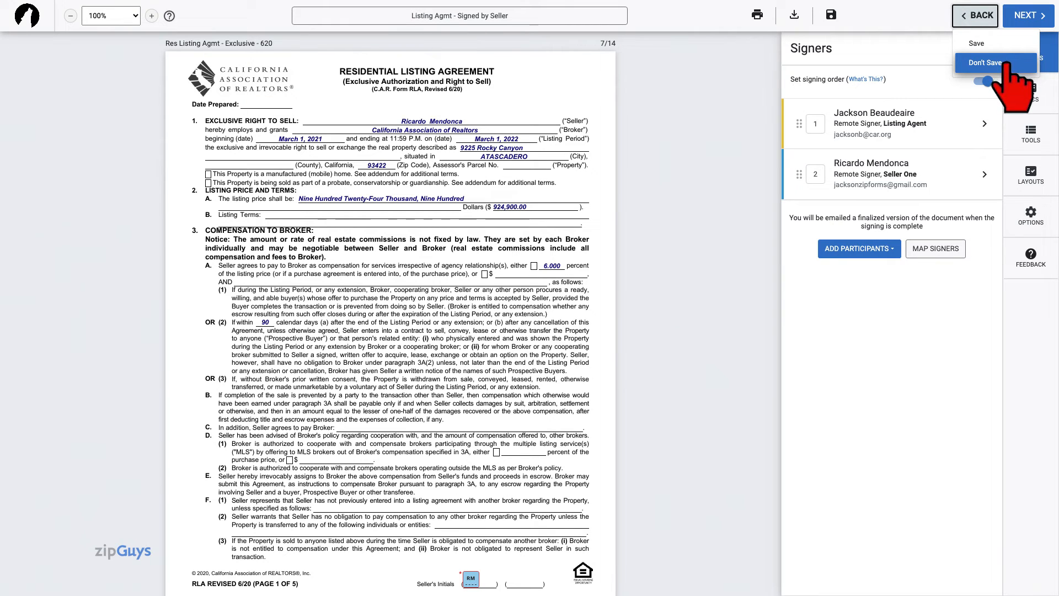
{"action": "left_click", "coordinate": [985, 62]}
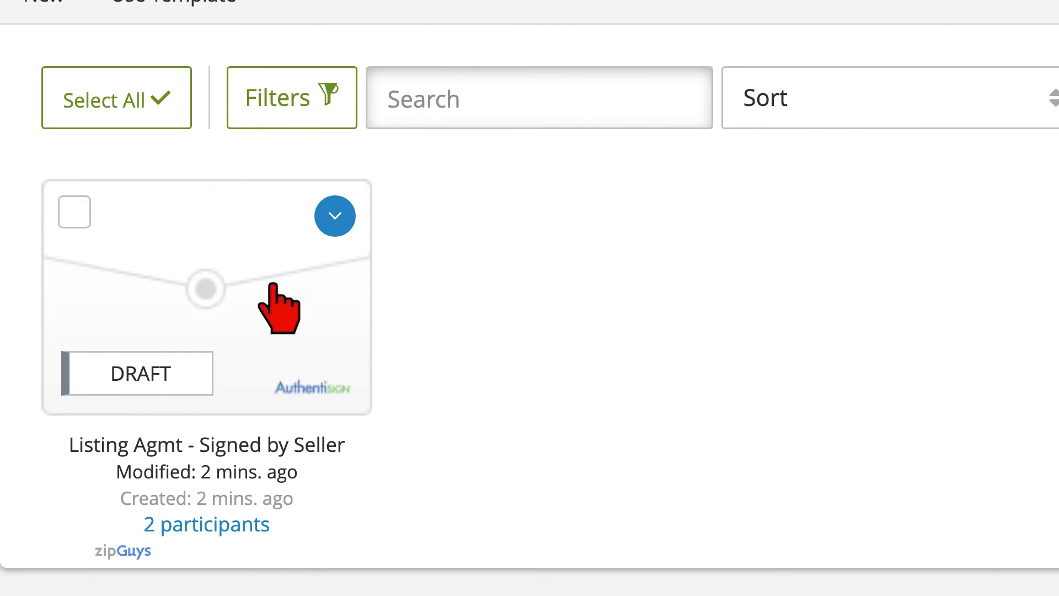
Step: Delete the draft Listing Agmt packet, confirming the Delete Item prompt, leaving no e-signature packets
{"action": "left_click", "coordinate": [335, 217]}
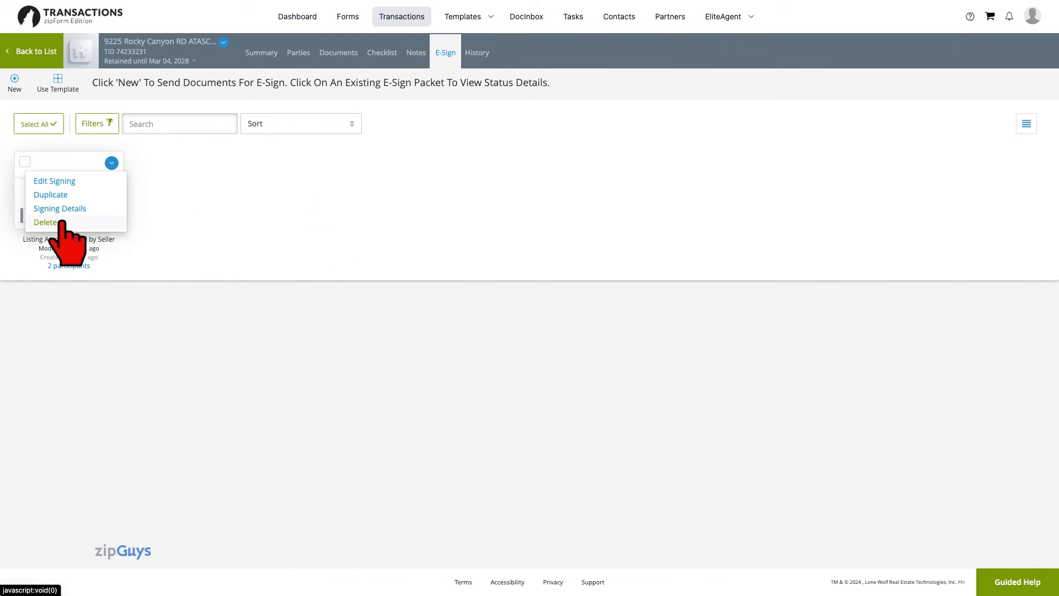
{"action": "left_click", "coordinate": [45, 222]}
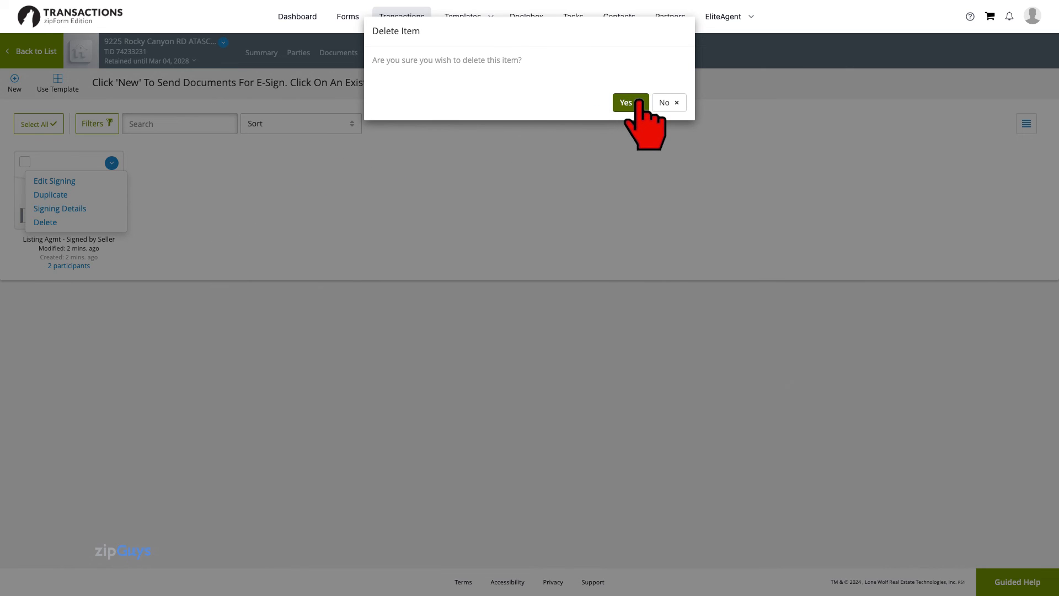
{"action": "left_click", "coordinate": [624, 102]}
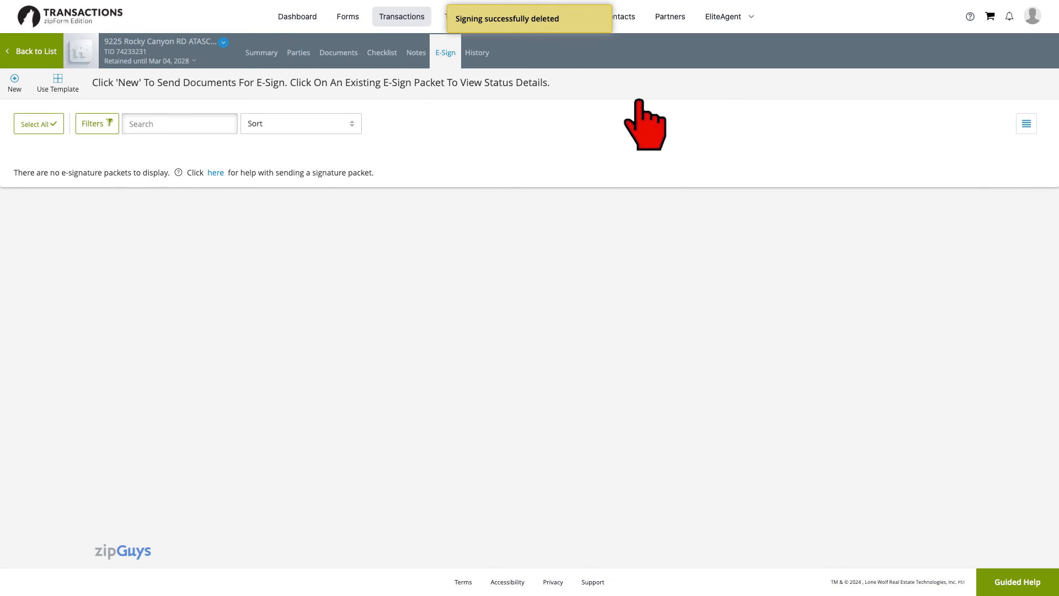